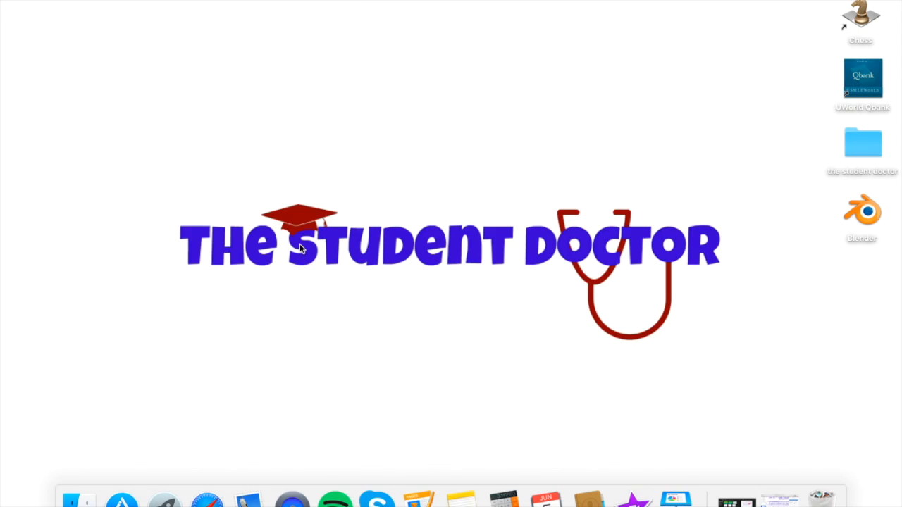
mouse_move(174, 394)
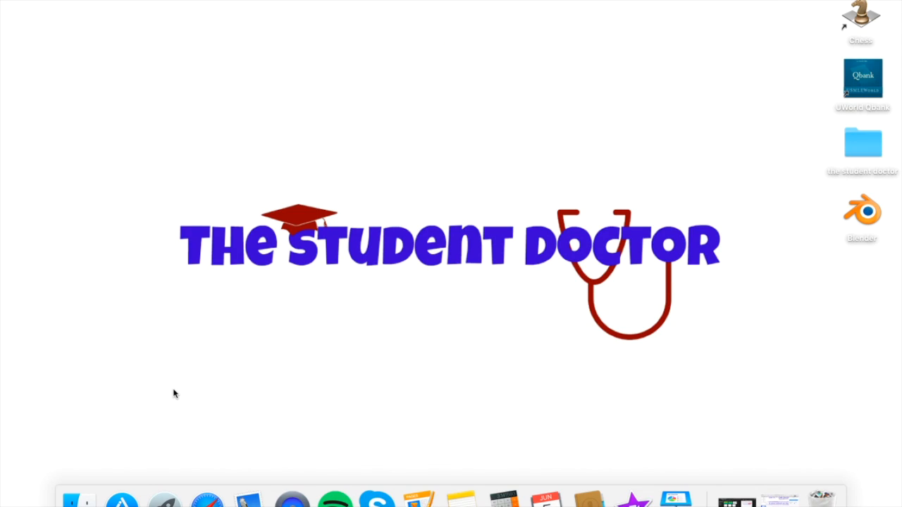
mouse_move(217, 495)
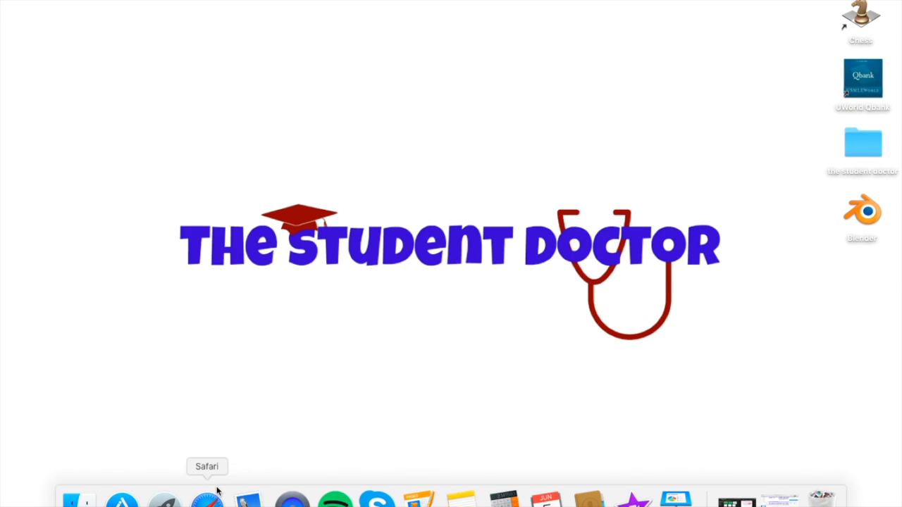
left_click(206, 501)
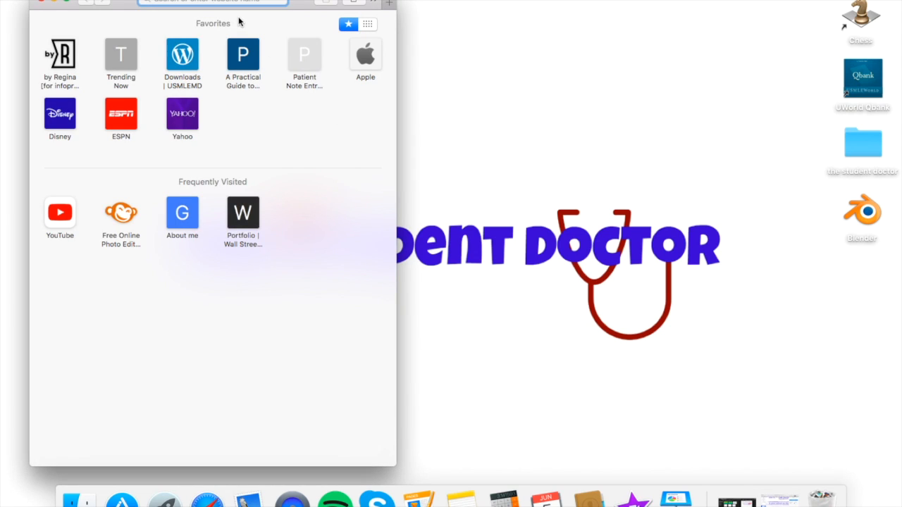
type("www")
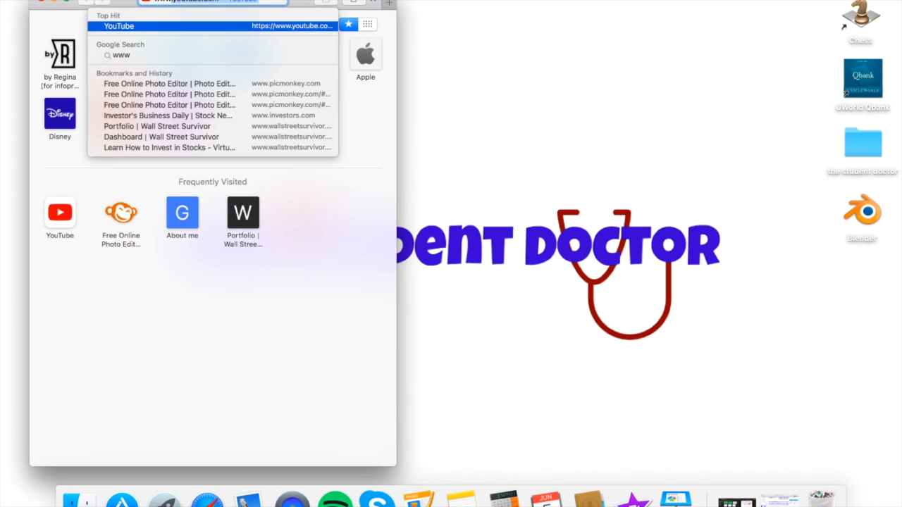
type("www.ecfmg.or")
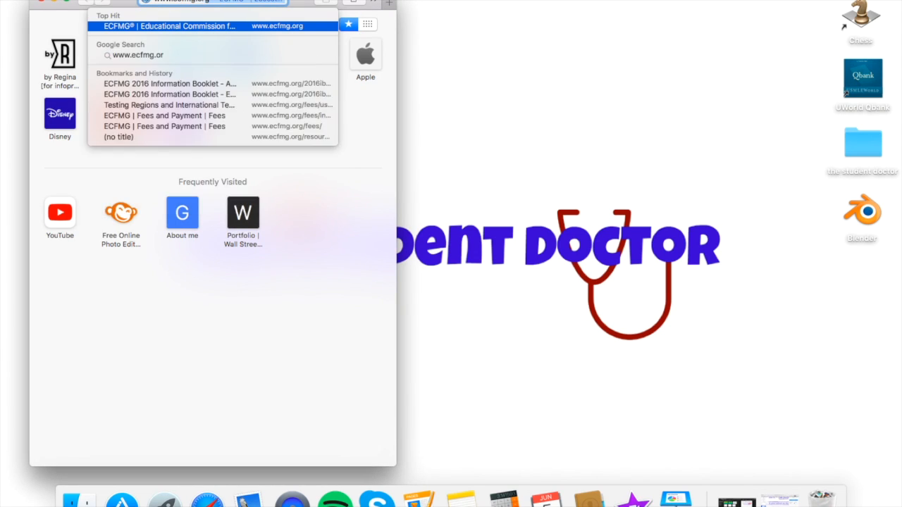
left_click(177, 27)
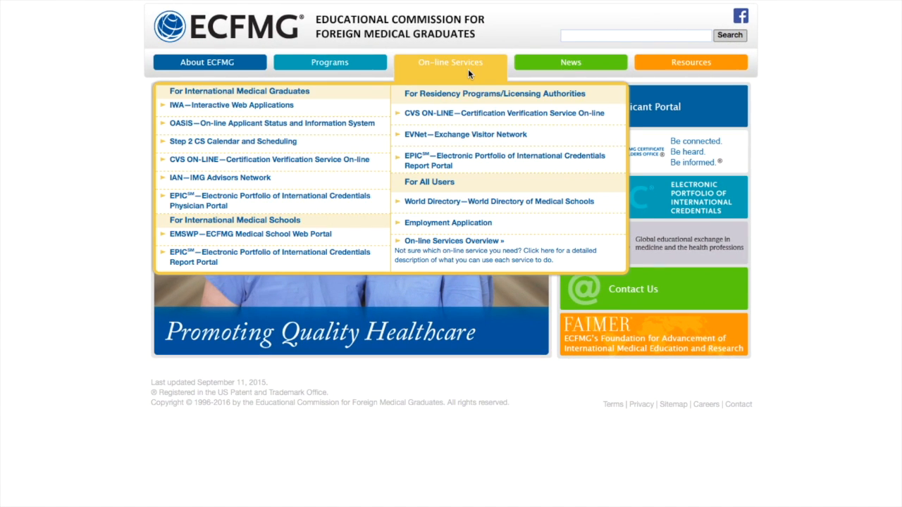
mouse_move(303, 112)
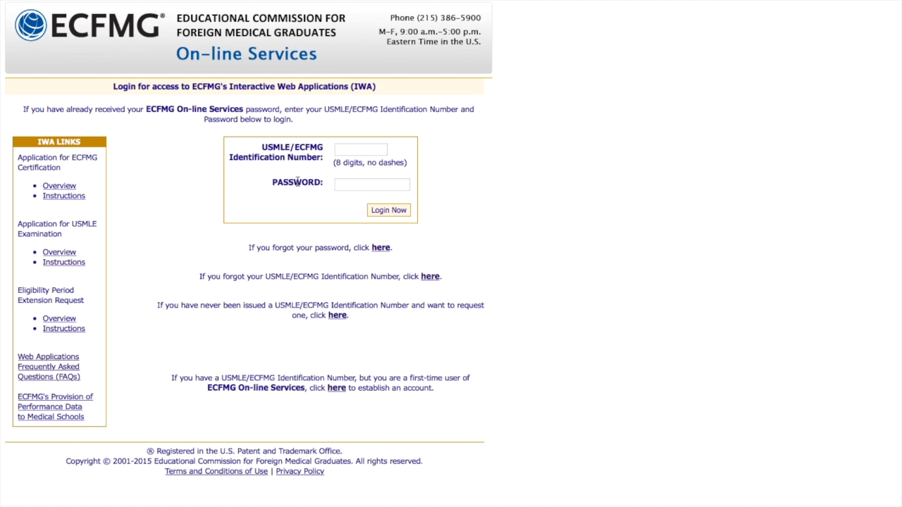
mouse_move(168, 148)
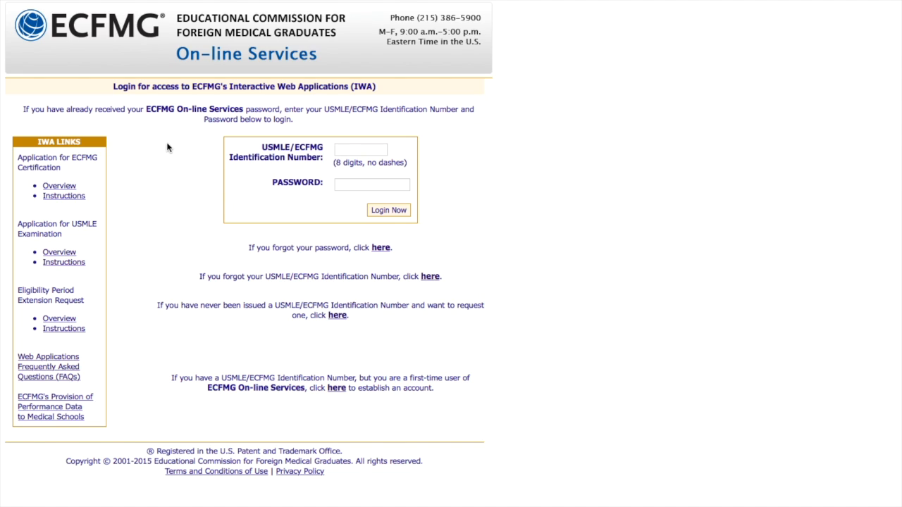
mouse_move(304, 157)
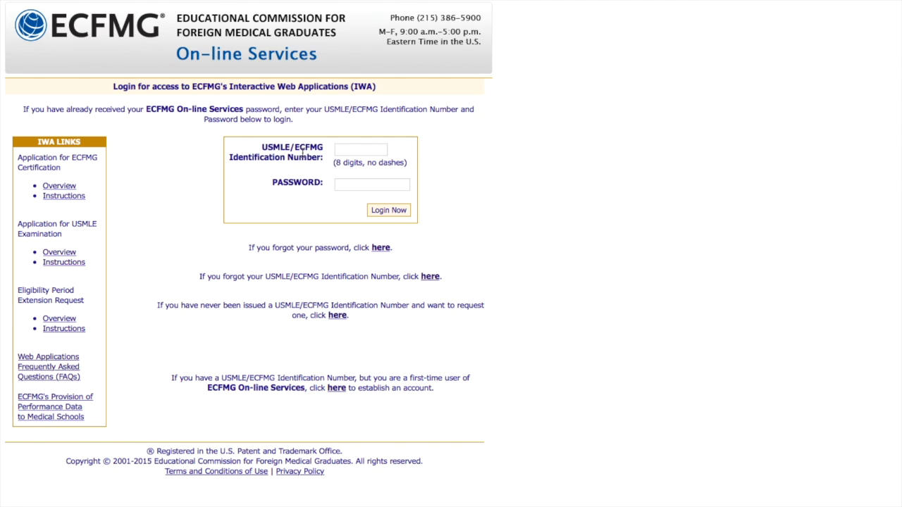
mouse_move(287, 380)
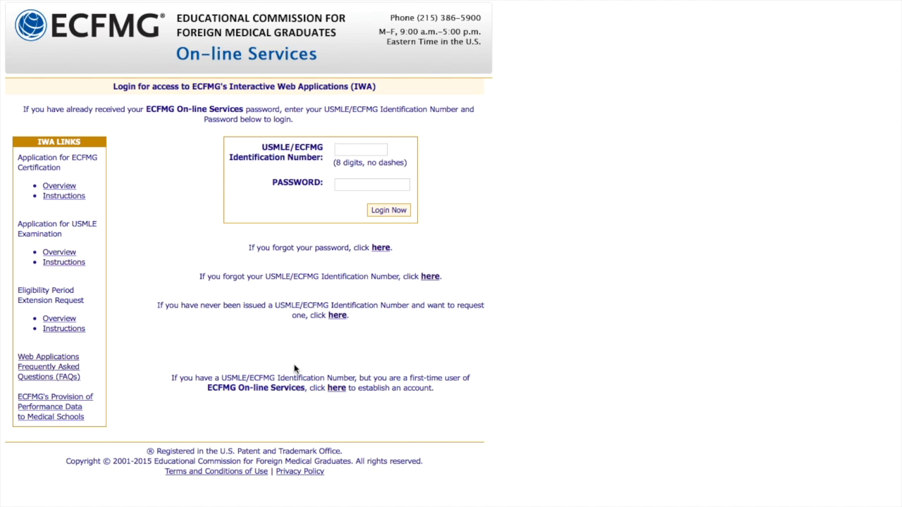
mouse_move(194, 402)
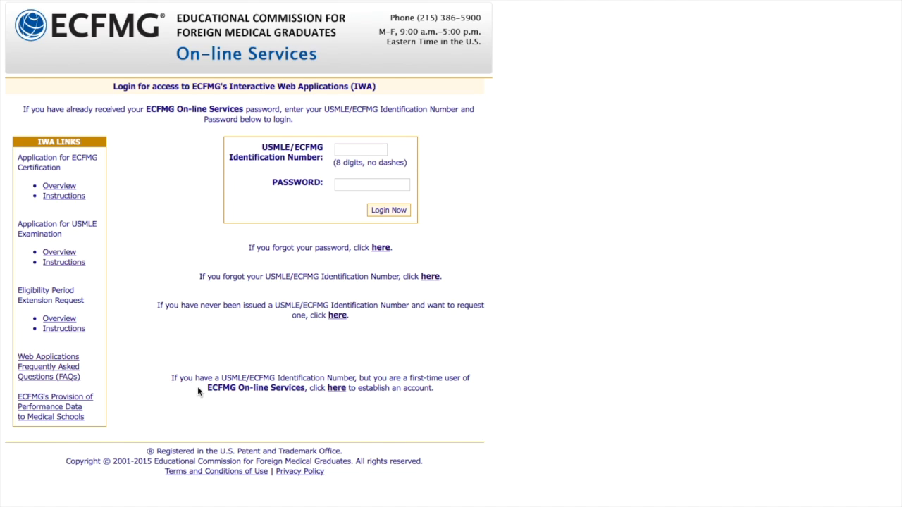
mouse_move(375, 378)
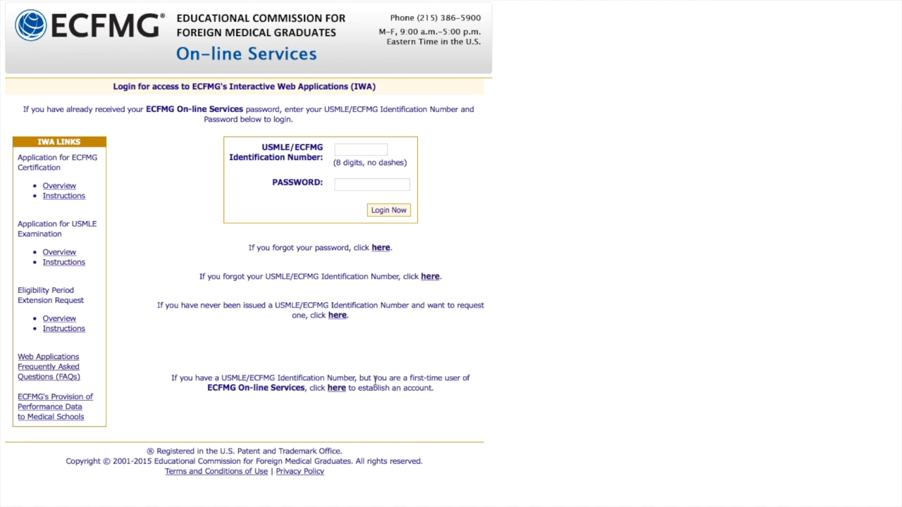
mouse_move(316, 405)
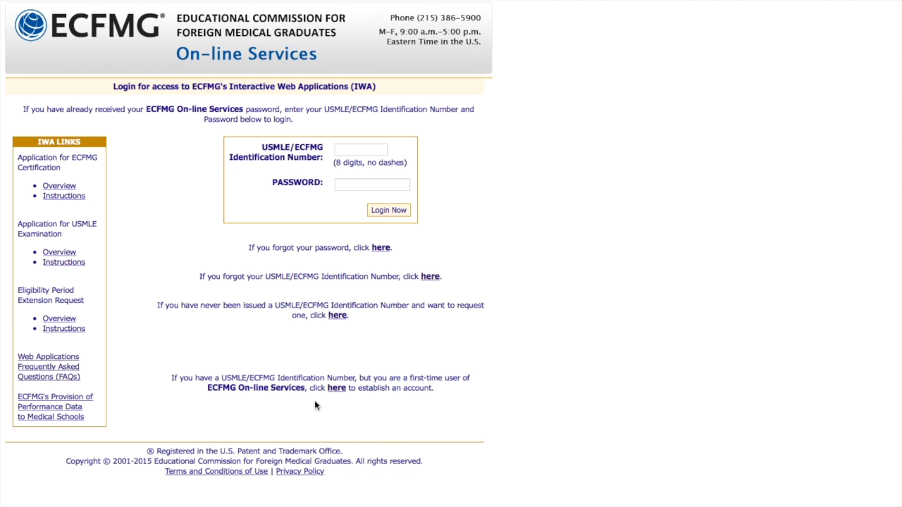
mouse_move(336, 388)
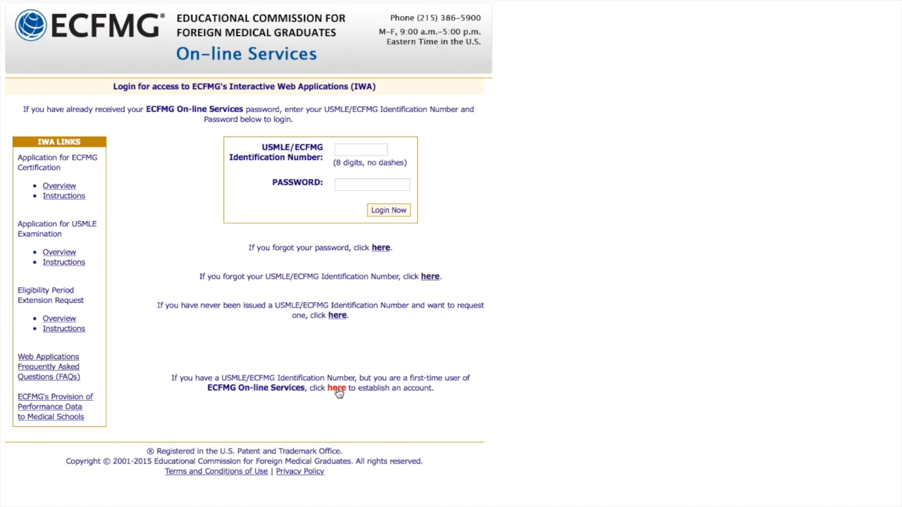
Follow the 'here' link to start the ID authentication process.
left_click(336, 388)
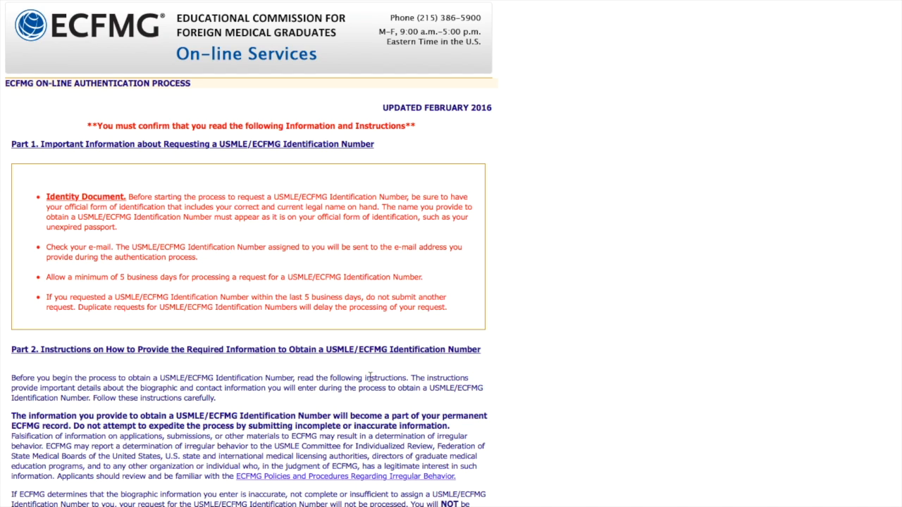
scroll("down", 3)
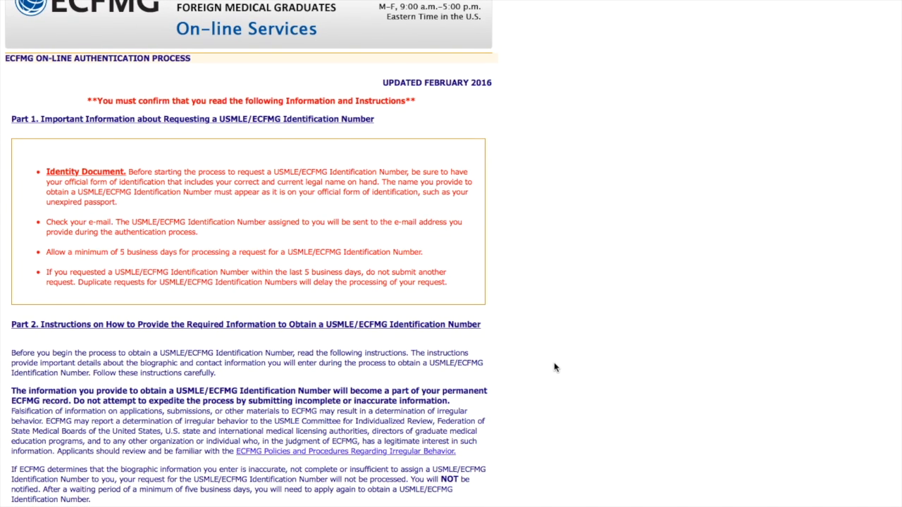
scroll("down", 3)
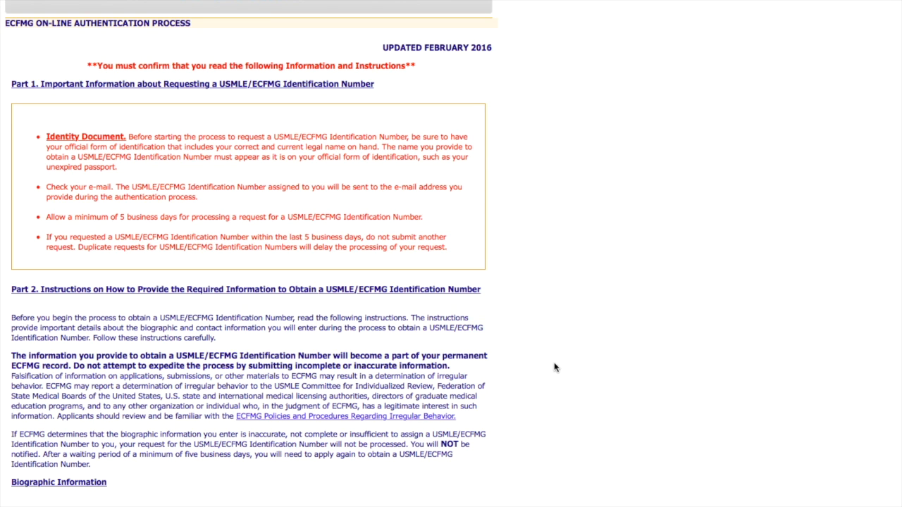
scroll("down", 3)
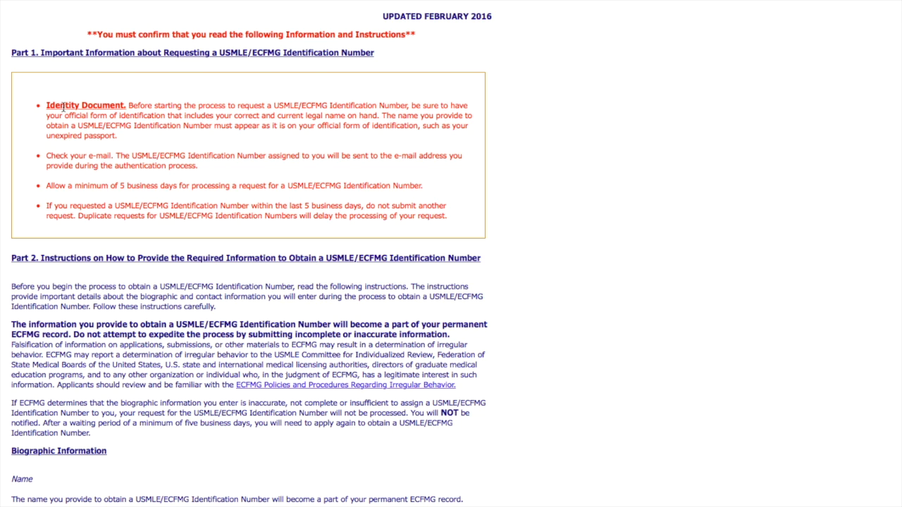
mouse_move(177, 100)
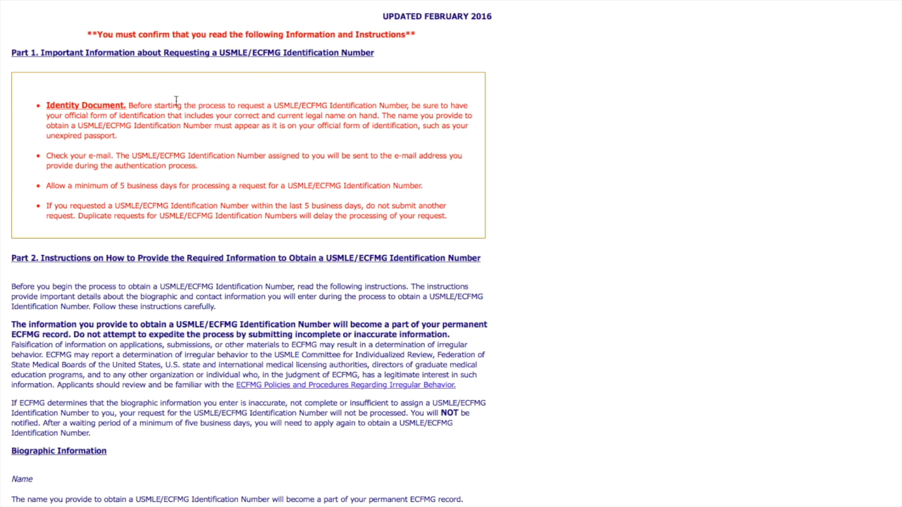
mouse_move(412, 105)
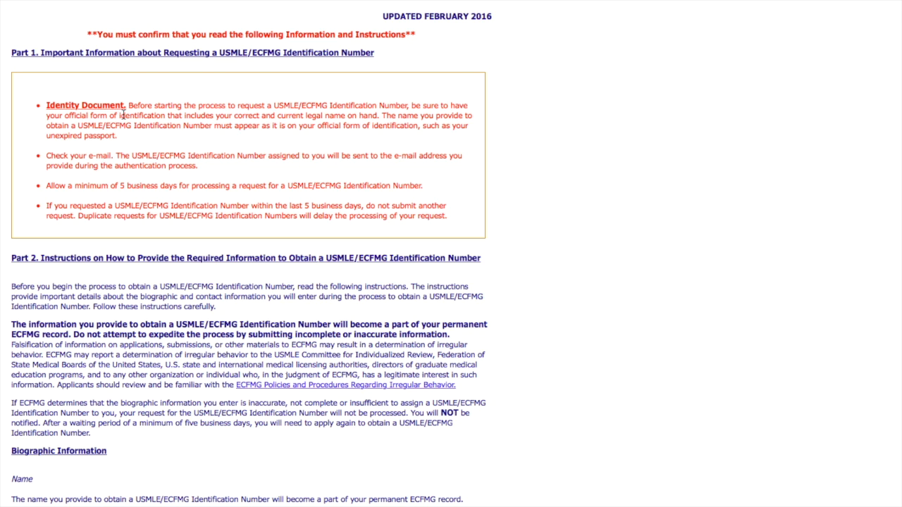
mouse_move(502, 190)
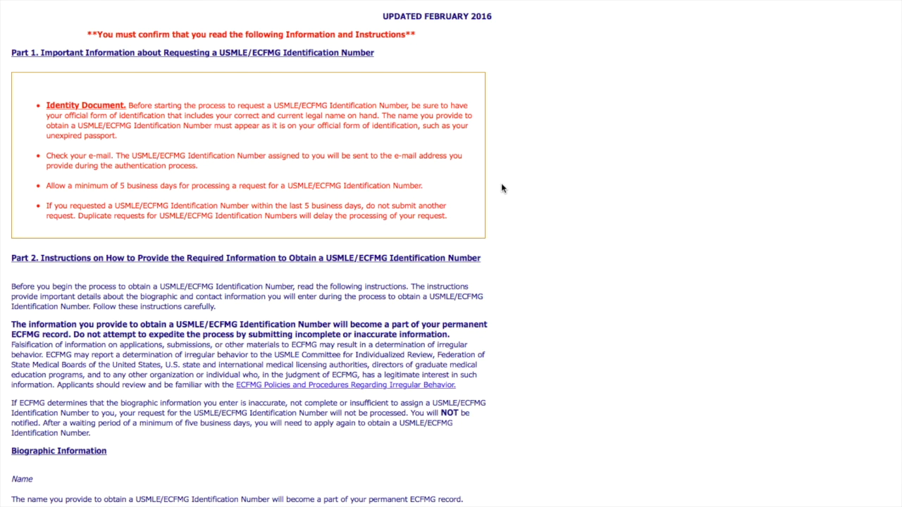
scroll("down", 3)
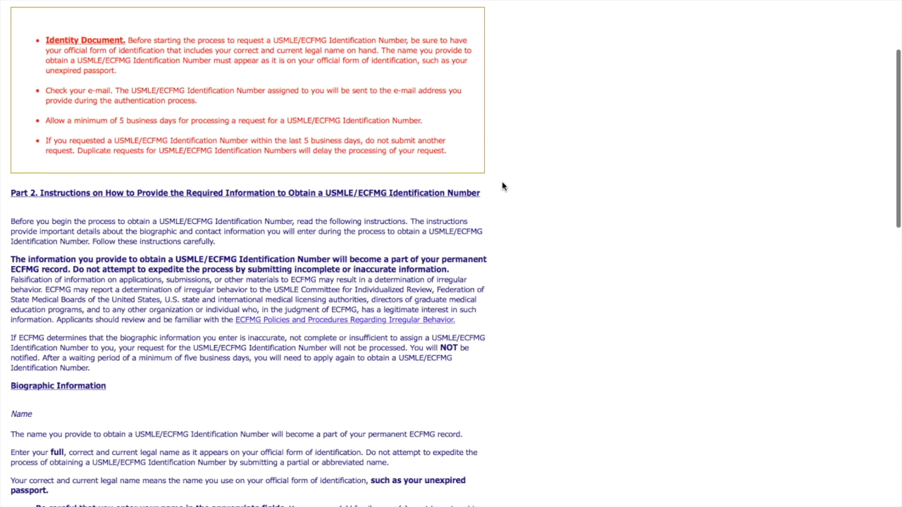
scroll("down", 3)
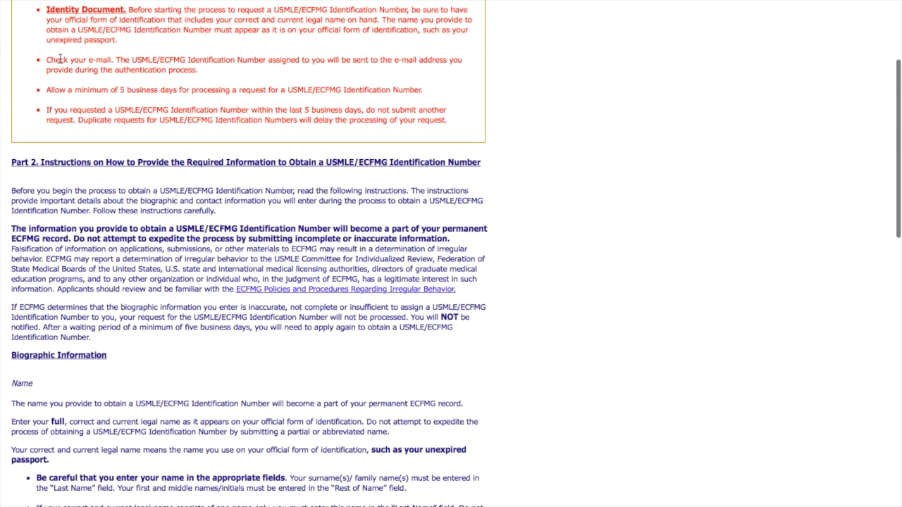
mouse_move(161, 97)
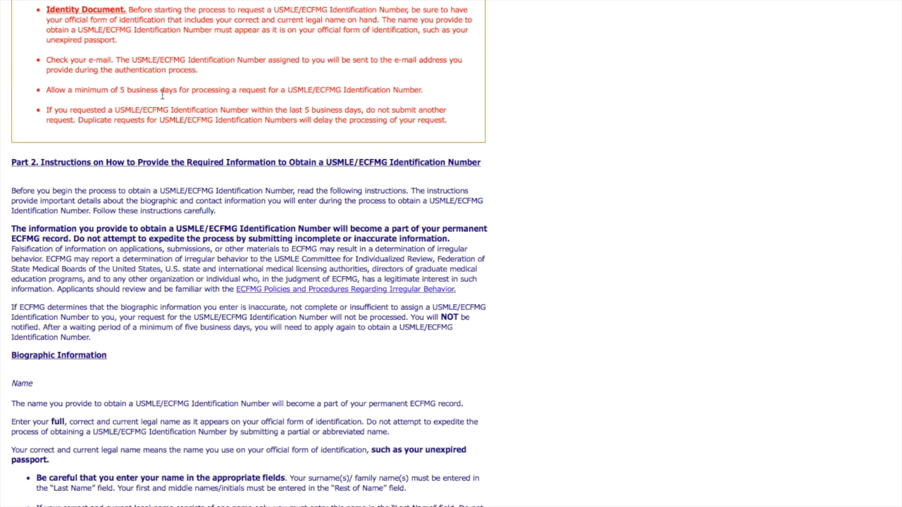
mouse_move(307, 132)
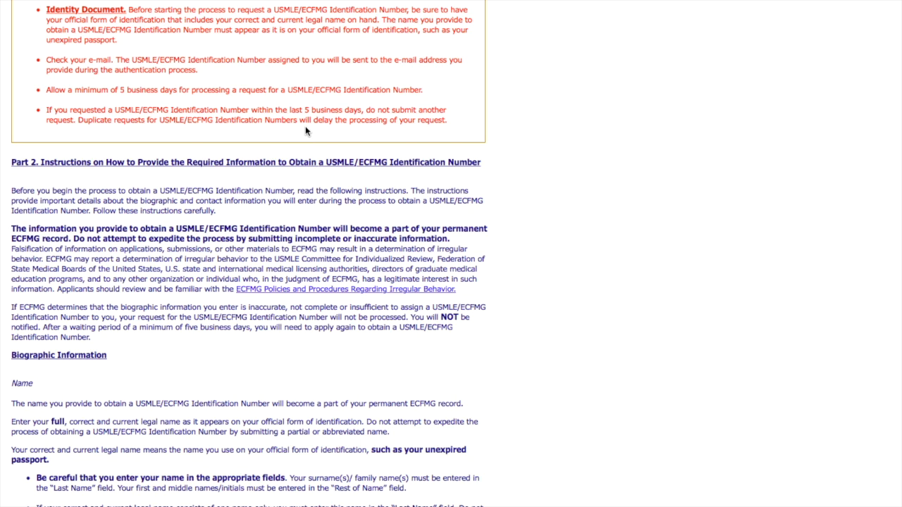
mouse_move(266, 137)
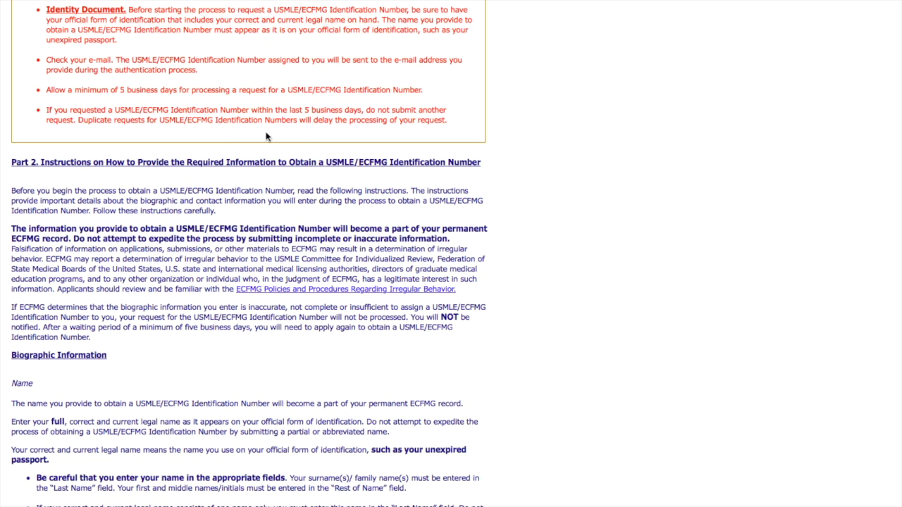
mouse_move(218, 106)
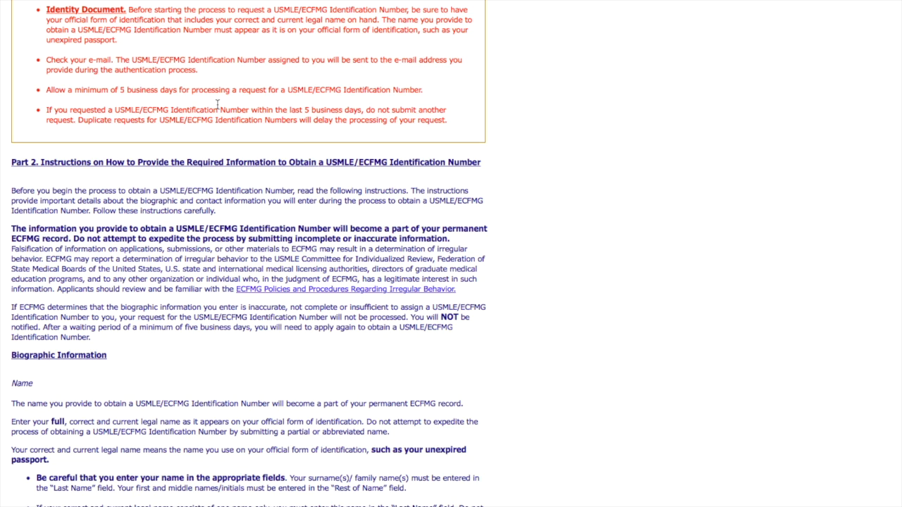
mouse_move(220, 105)
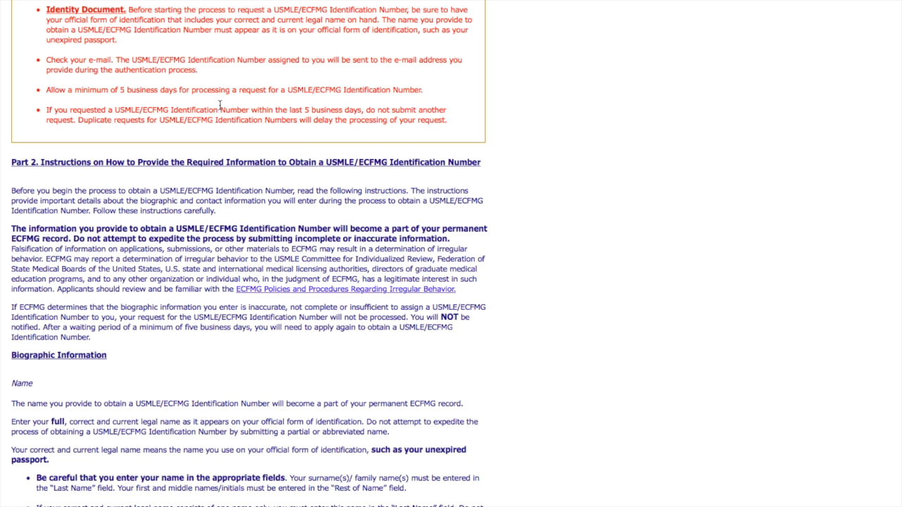
mouse_move(160, 124)
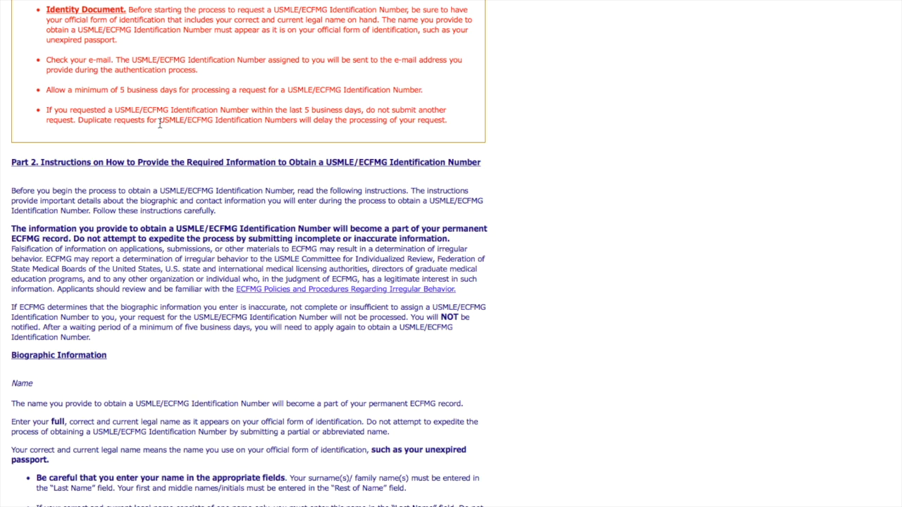
mouse_move(517, 317)
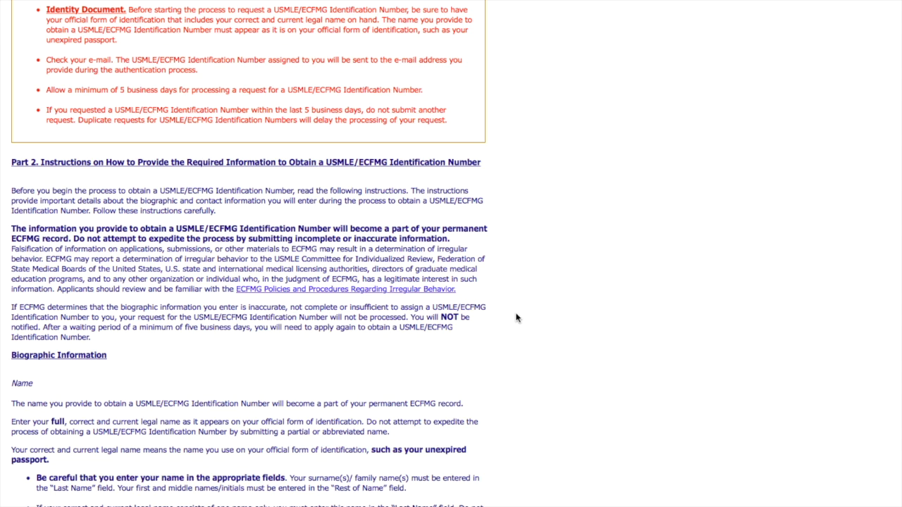
scroll("down", 3)
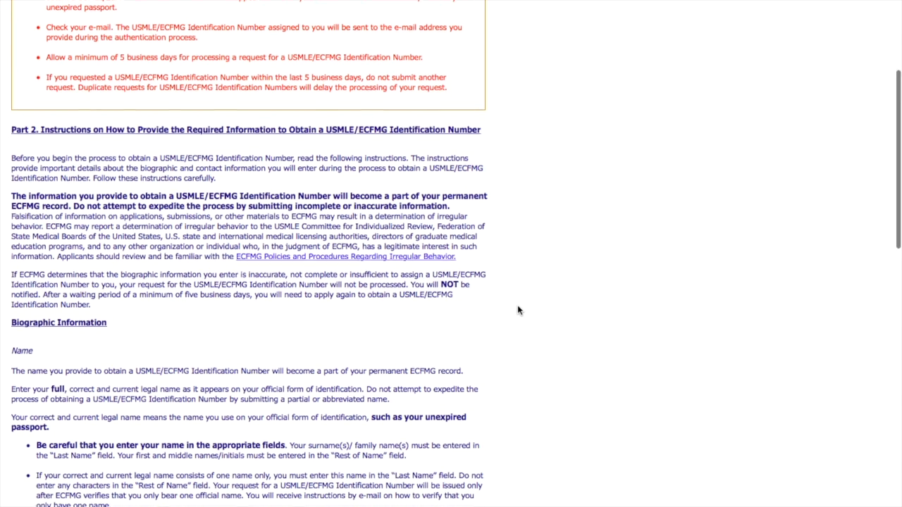
scroll("down", 3)
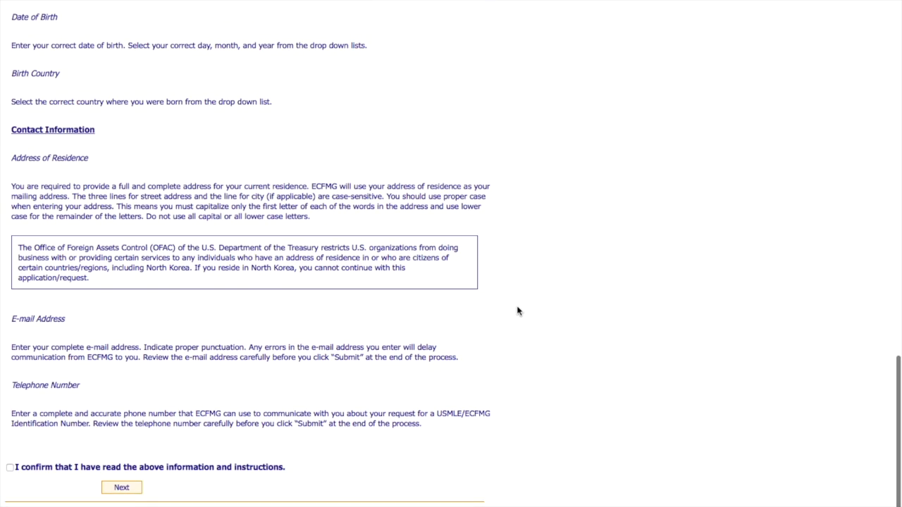
mouse_move(555, 69)
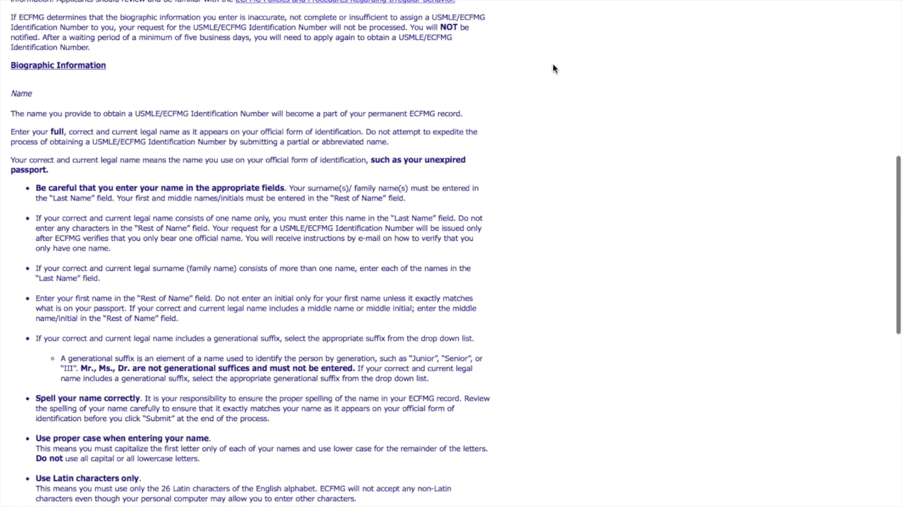
scroll("up", 3)
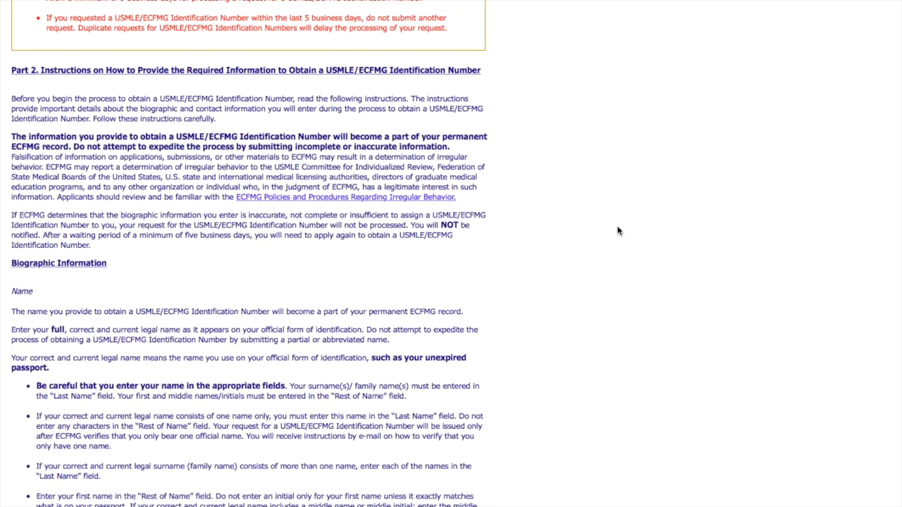
scroll("down", 3)
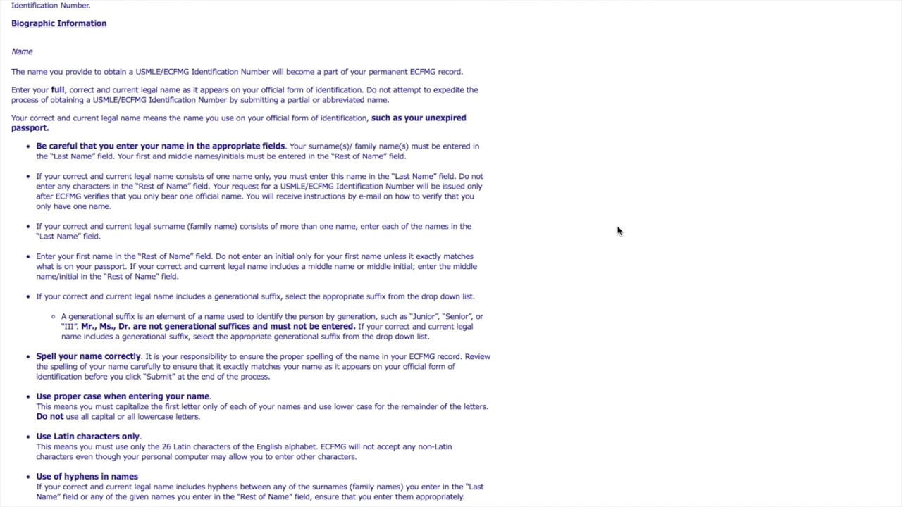
scroll("down", 3)
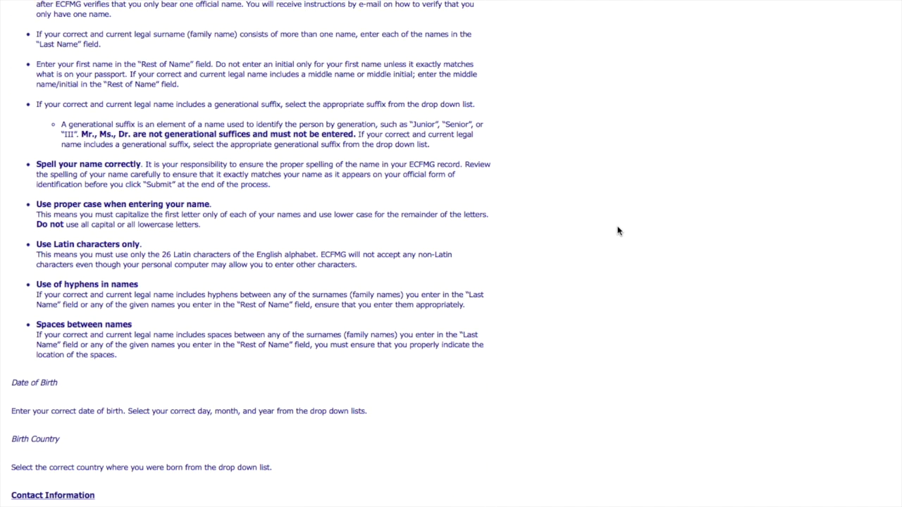
scroll("down", 3)
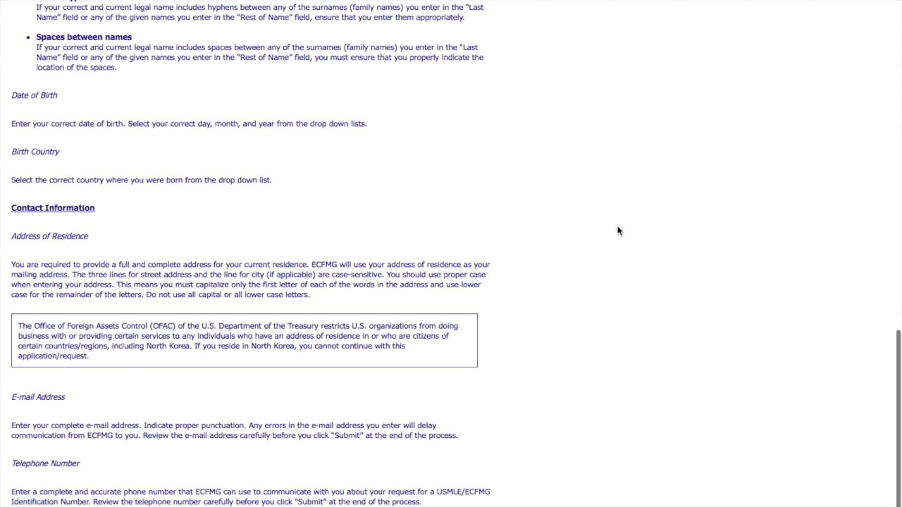
scroll("down", 3)
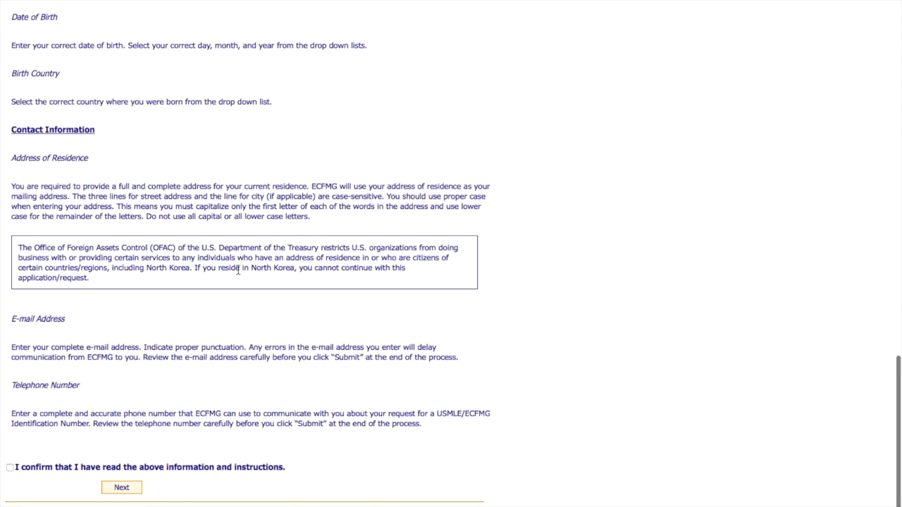
mouse_move(142, 342)
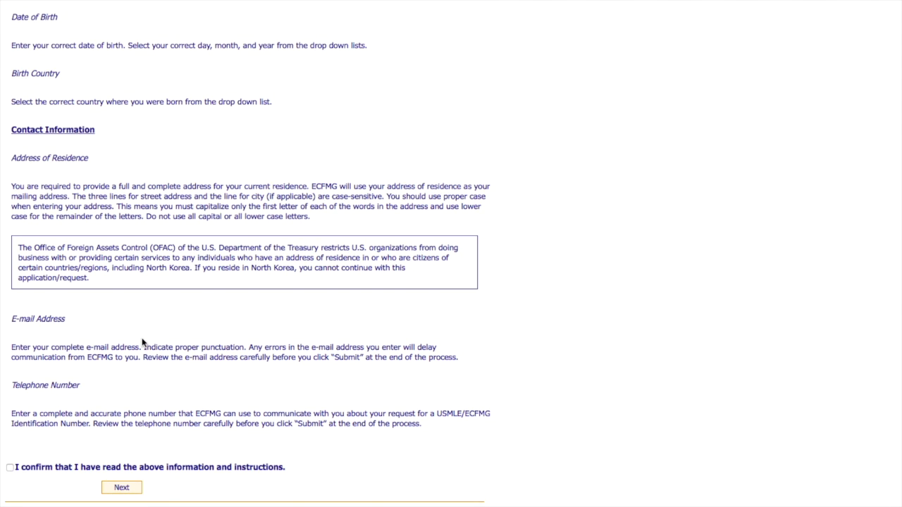
mouse_move(68, 407)
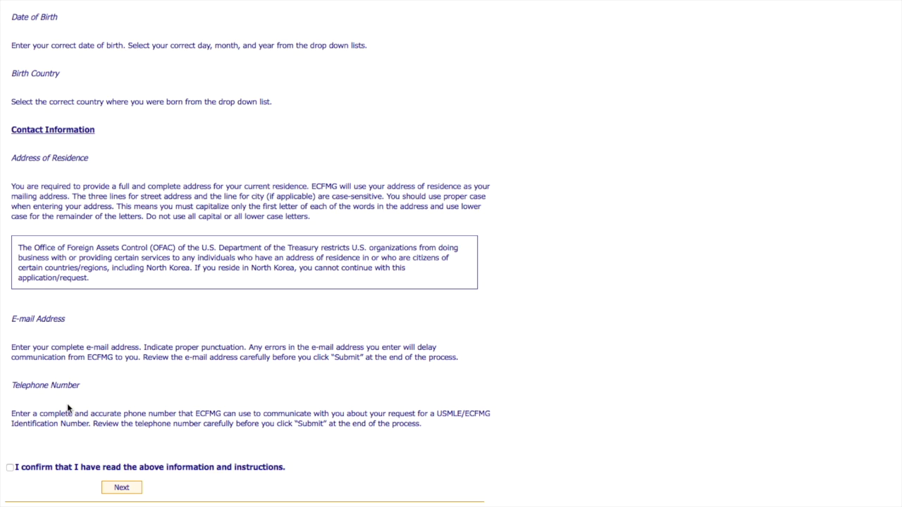
mouse_move(17, 452)
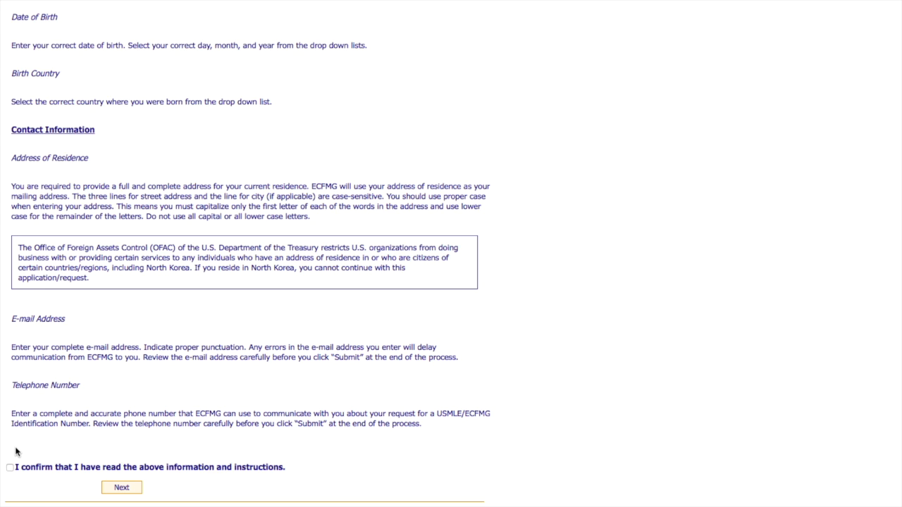
Tick the 'I confirm that I have read' box and continue with Next.
left_click(9, 468)
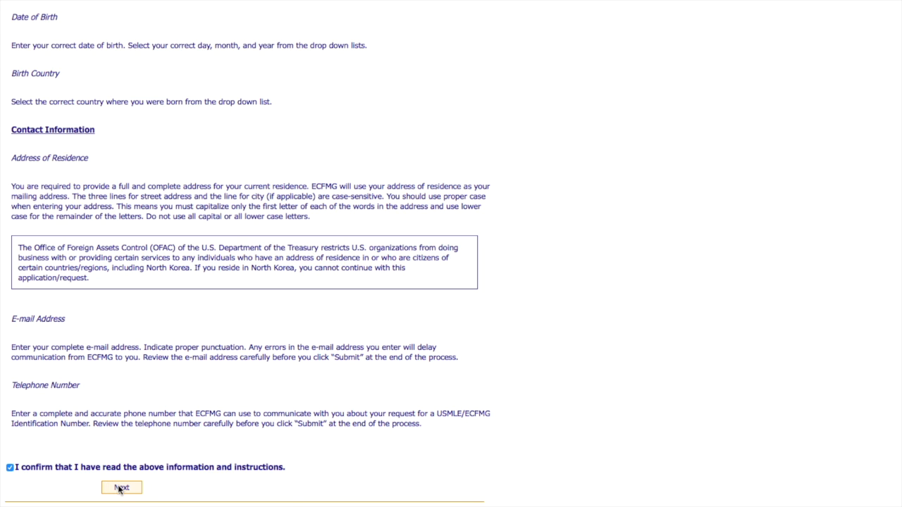
left_click(121, 489)
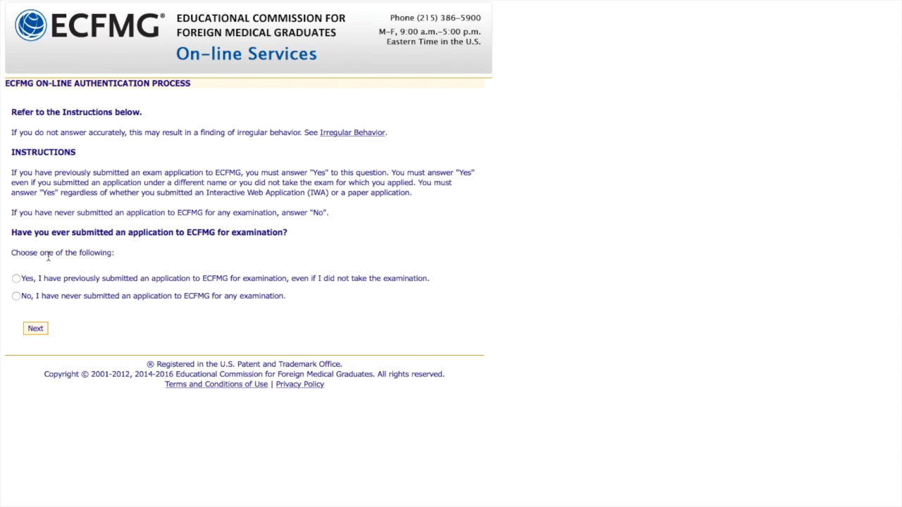
Answer the exam-application question and scroll the form down to the medical school section.
left_click(14, 297)
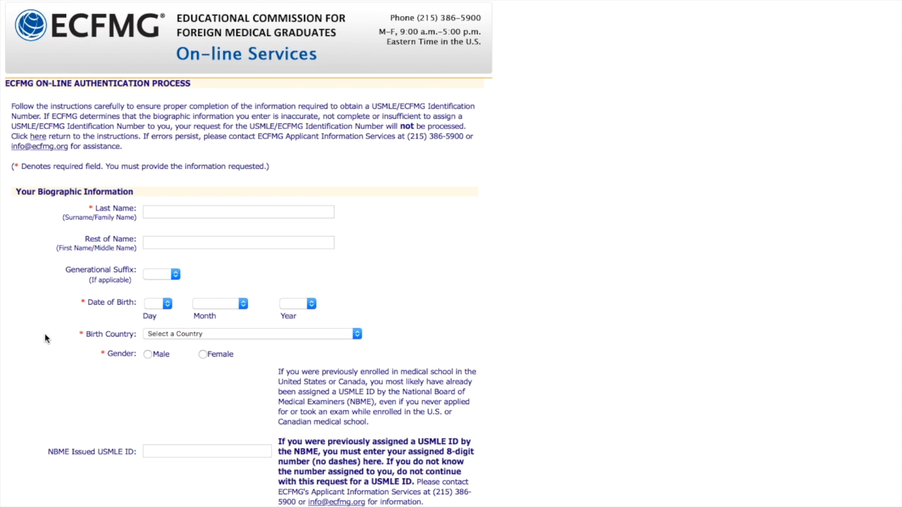
scroll("down", 3)
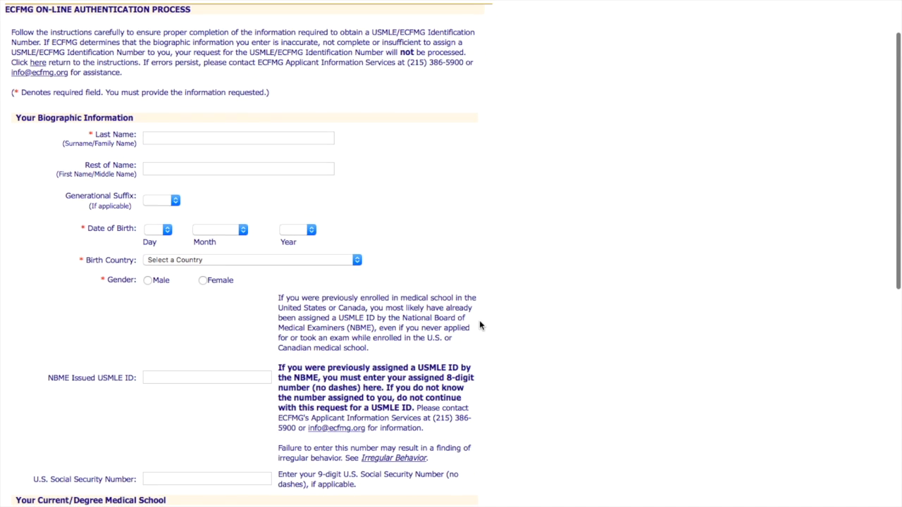
scroll("down", 3)
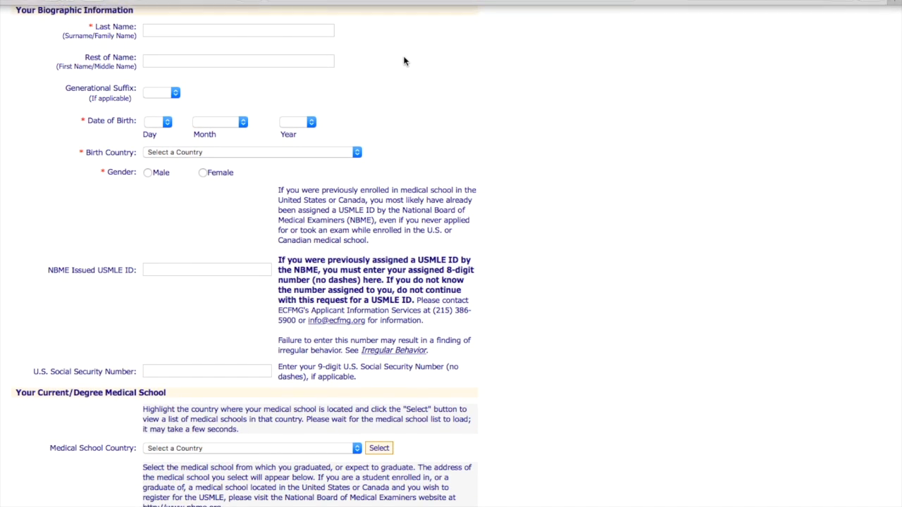
scroll("down", 3)
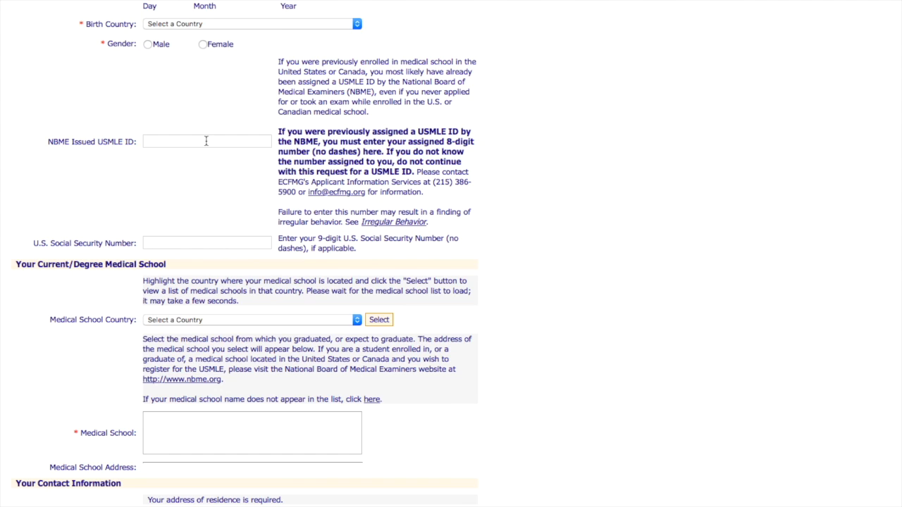
Load India's medical schools and pick N.K.P. Salve Institute of Medical Sciences.
scroll("down", 3)
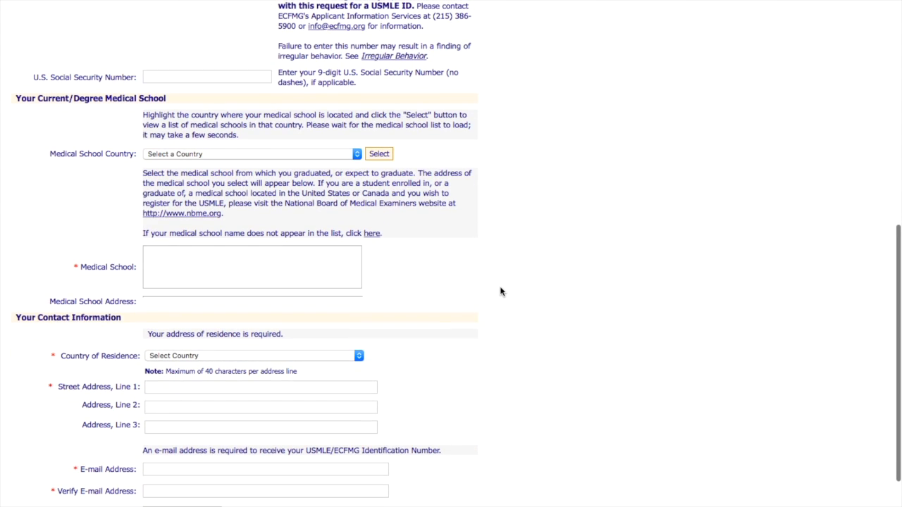
scroll("down", 3)
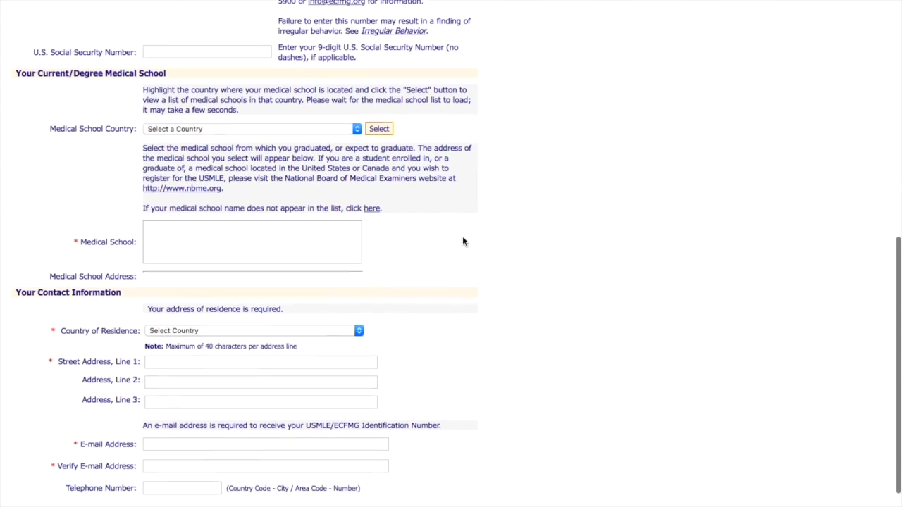
scroll("down", 3)
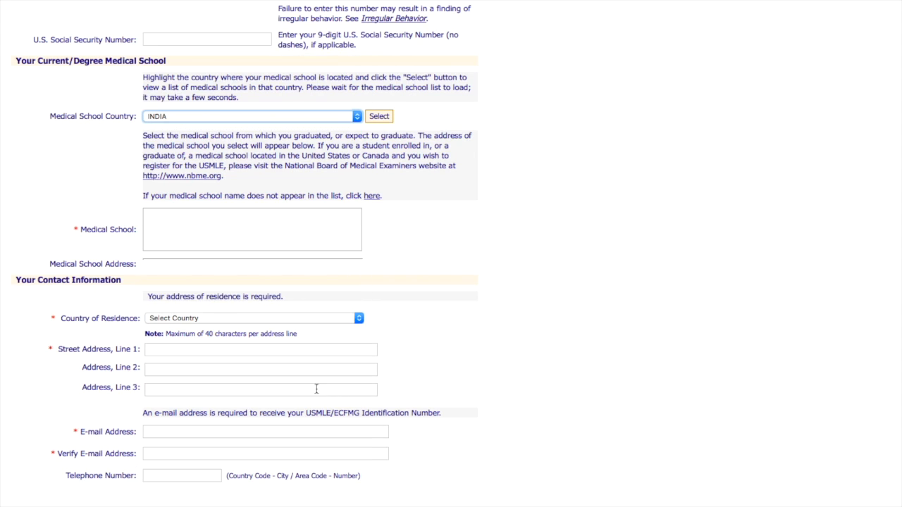
left_click(380, 117)
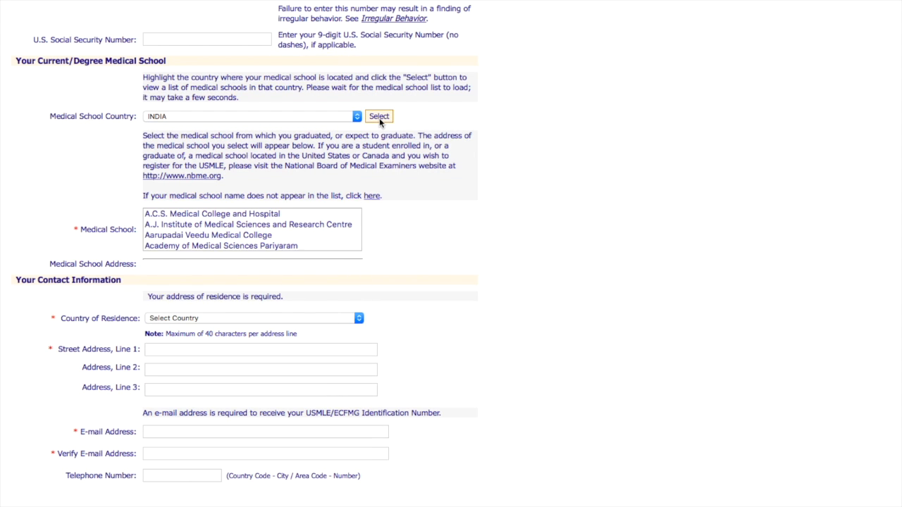
left_click(208, 235)
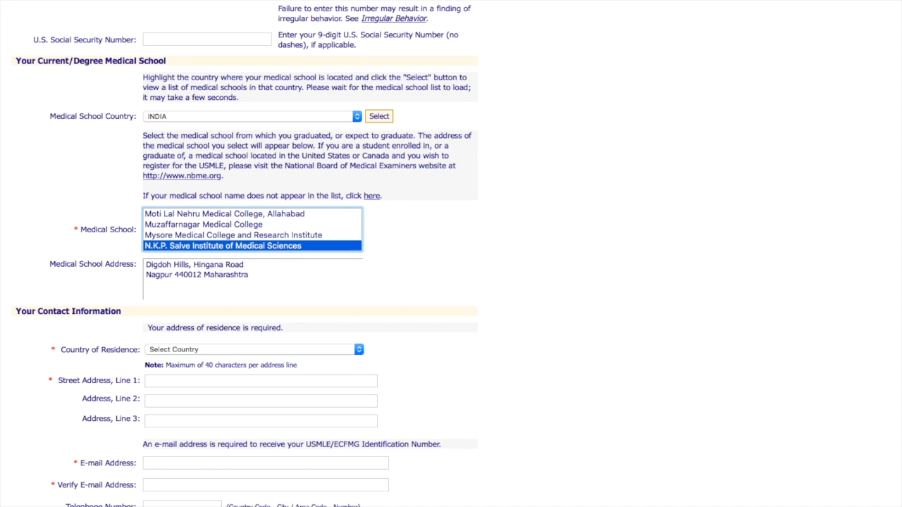
scroll("down", 3)
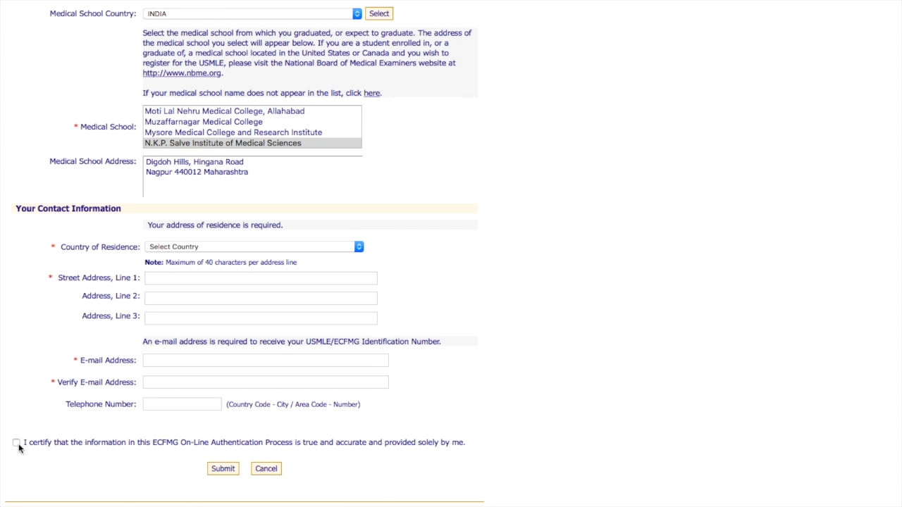
left_click(18, 444)
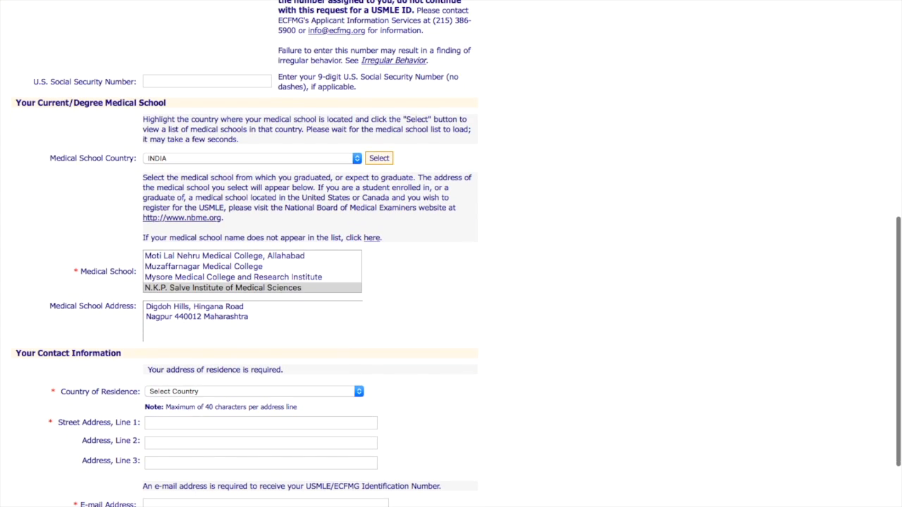
scroll("up", 3)
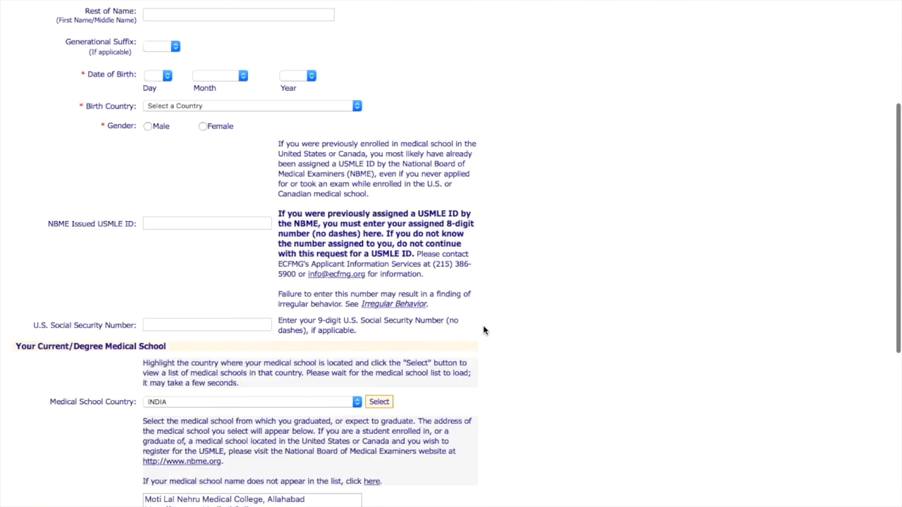
scroll("up", 3)
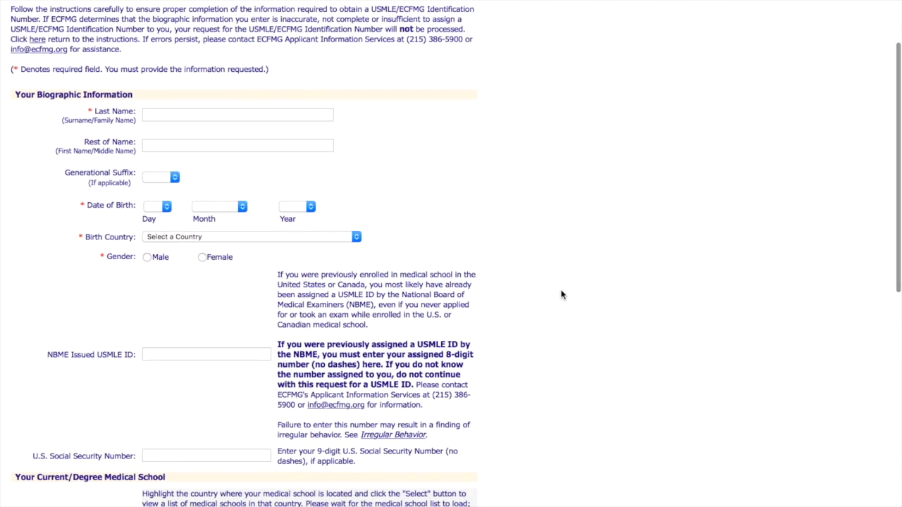